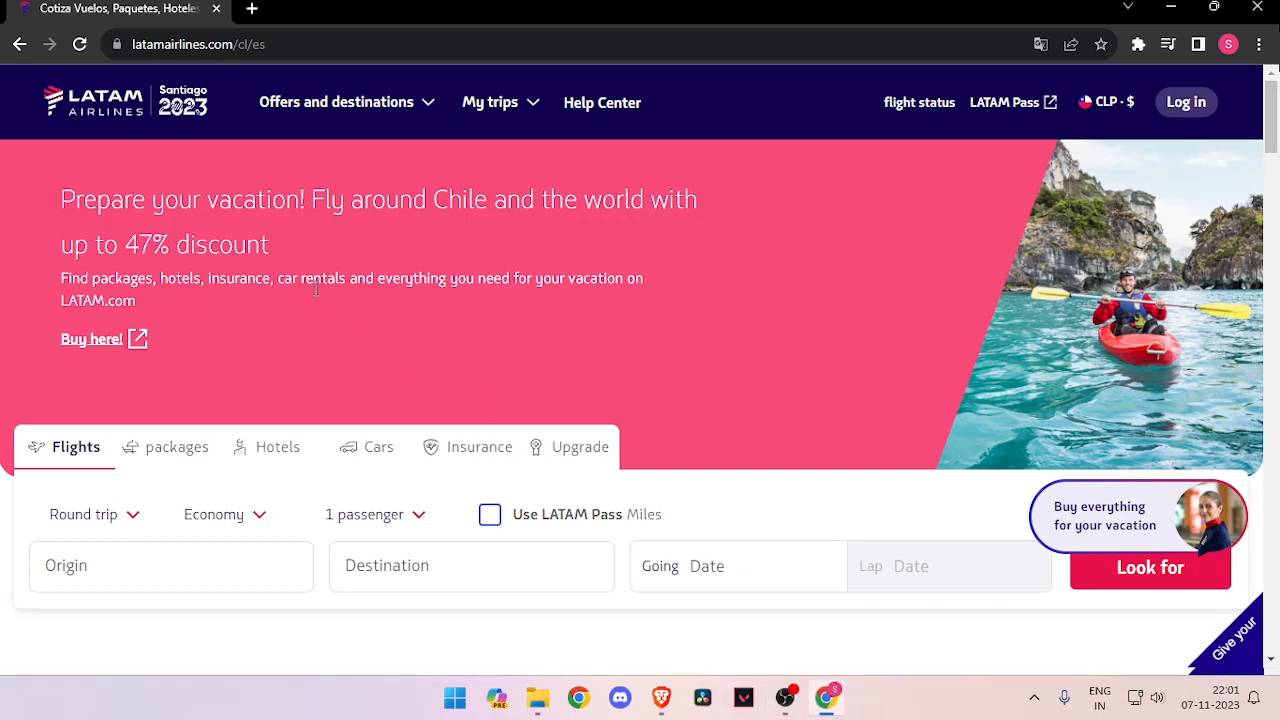
{"action": "mouse_move", "coordinate": [718, 348]}
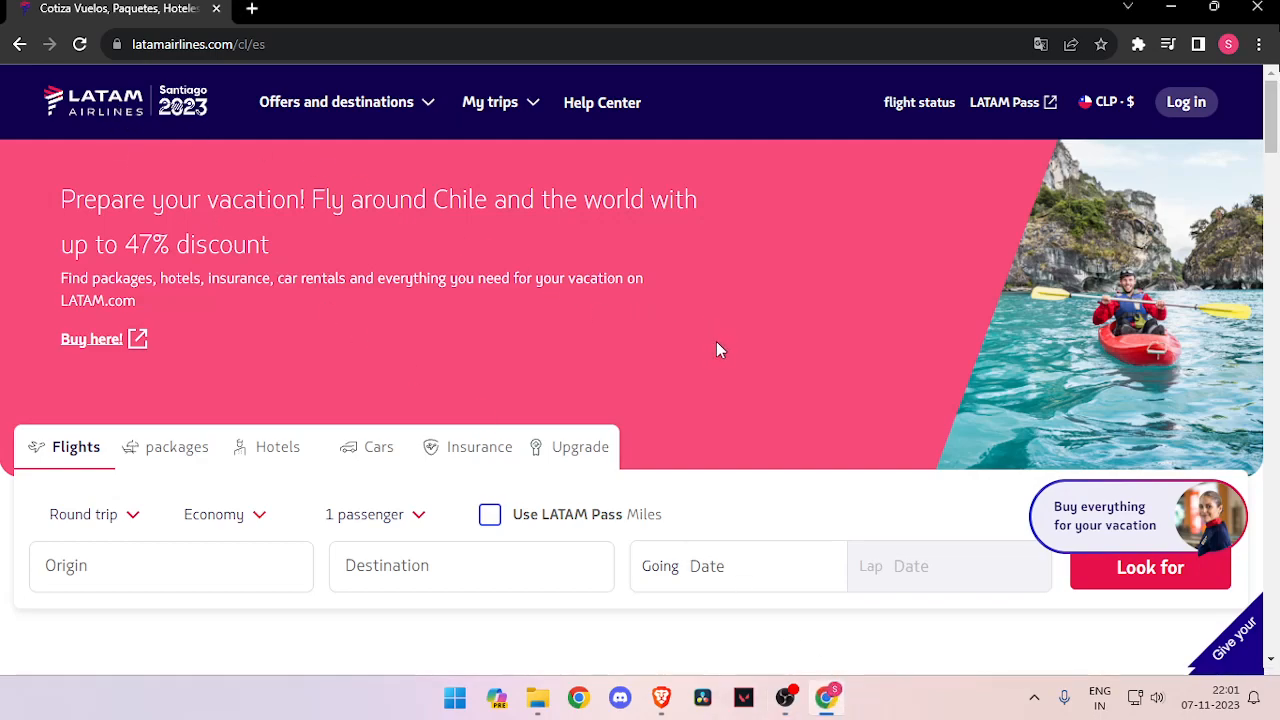
- Choose Wednesday 15 November as the departure date for the Newcastle to London one-way trip
{"action": "scroll", "scroll_direction": "down", "scroll_amount": 3}
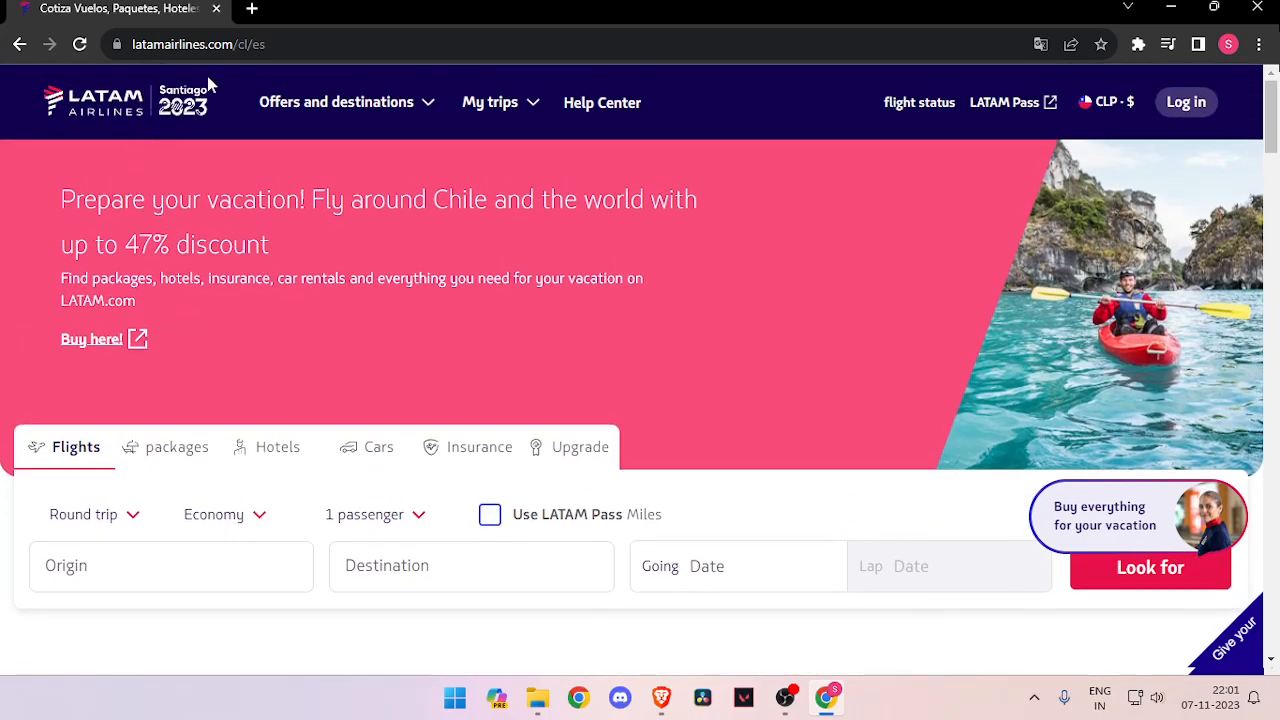
{"action": "scroll", "scroll_direction": "down", "scroll_amount": 3}
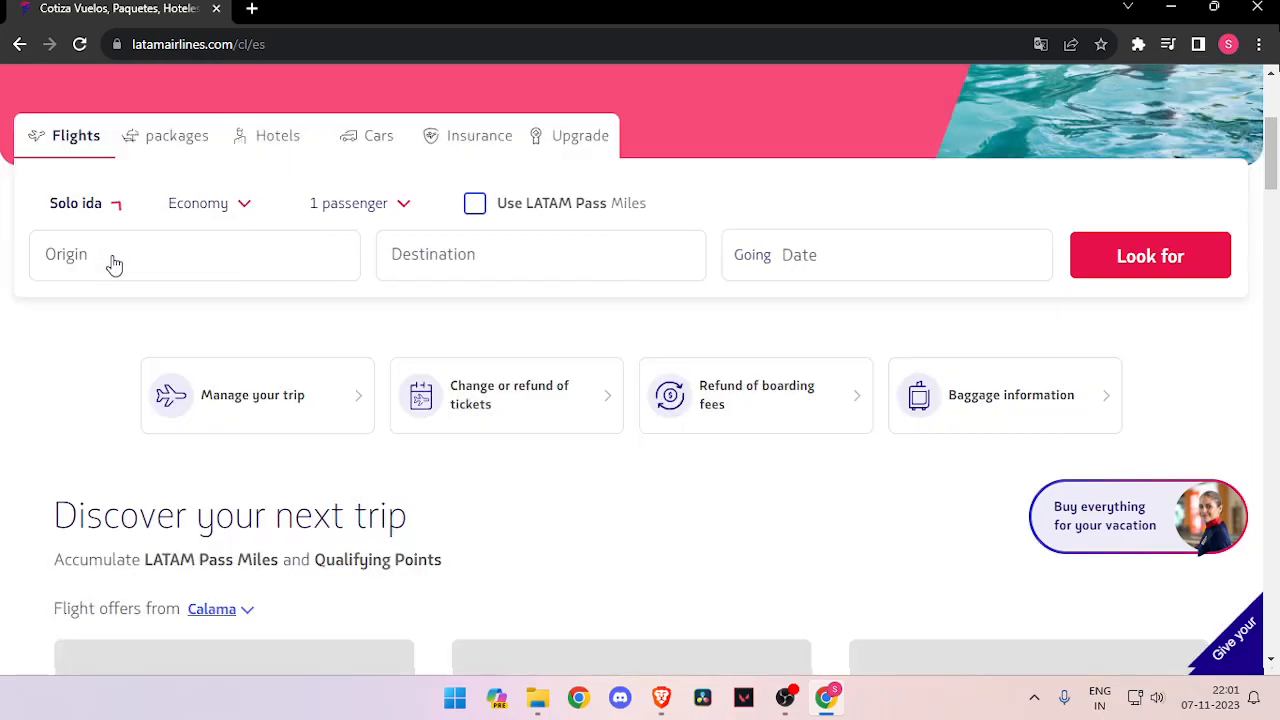
{"action": "mouse_move", "coordinate": [418, 262]}
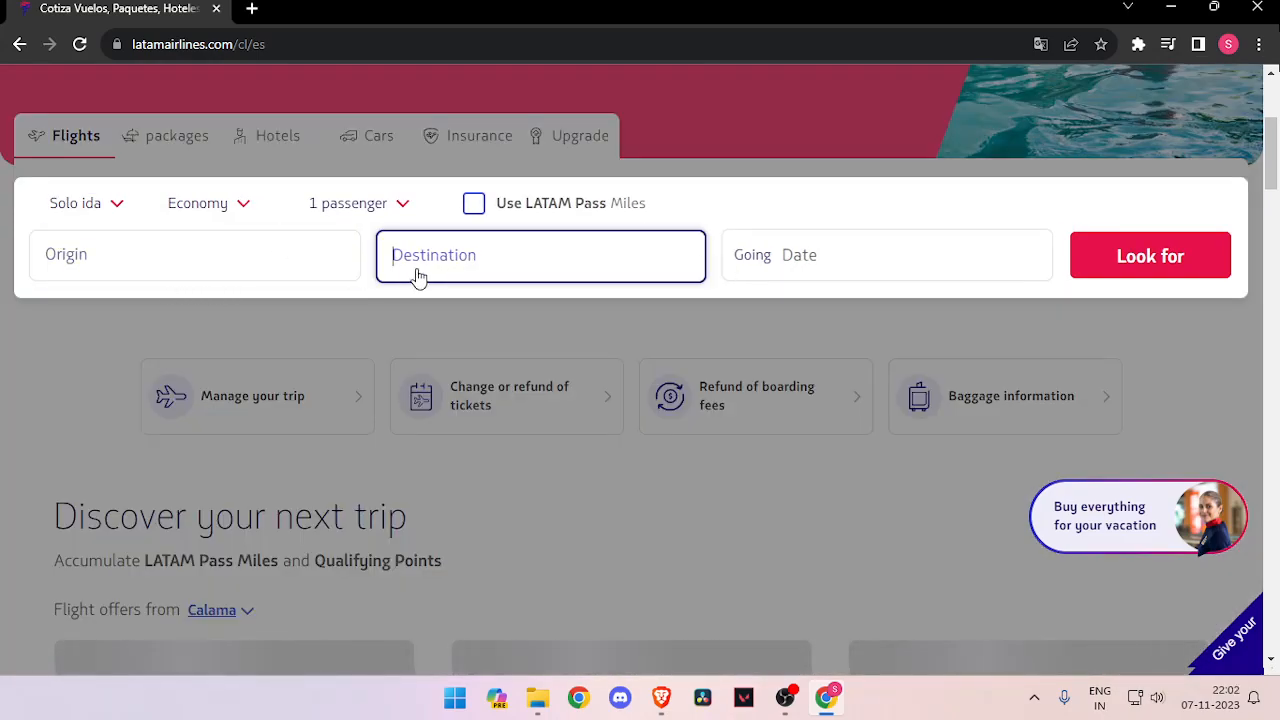
{"action": "scroll", "scroll_direction": "down", "scroll_amount": 3}
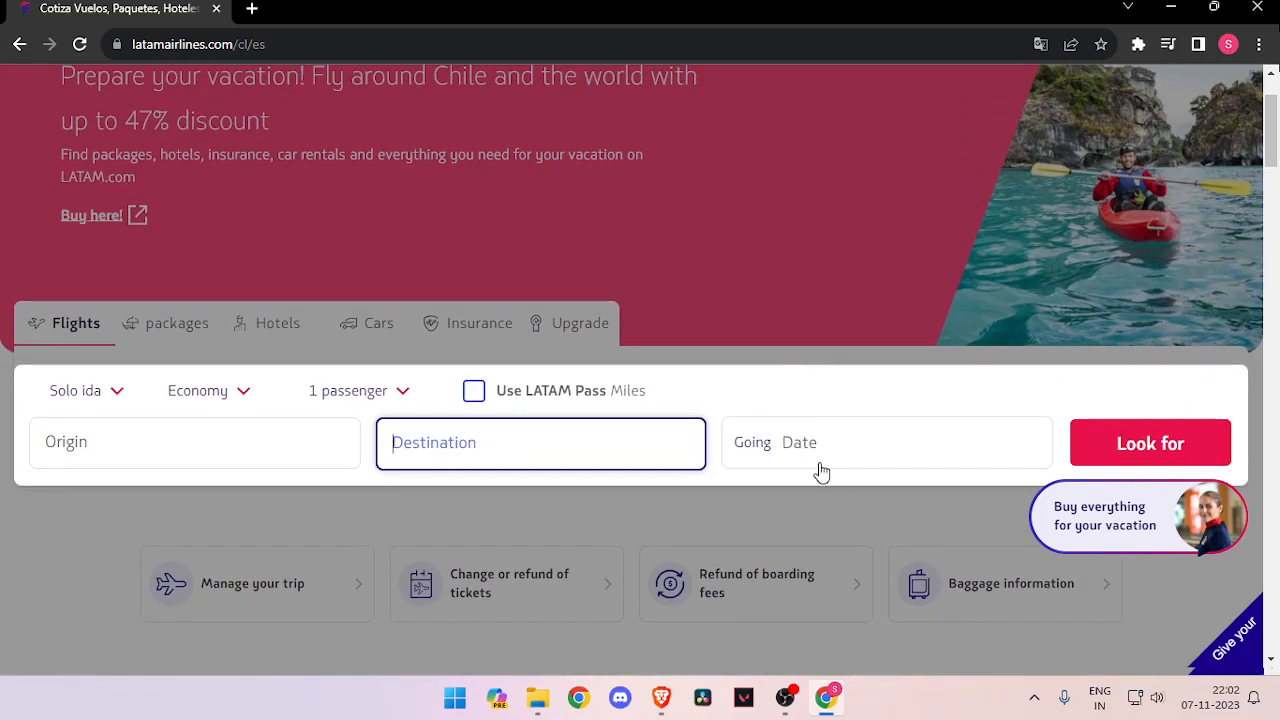
{"action": "left_click", "coordinate": [886, 442]}
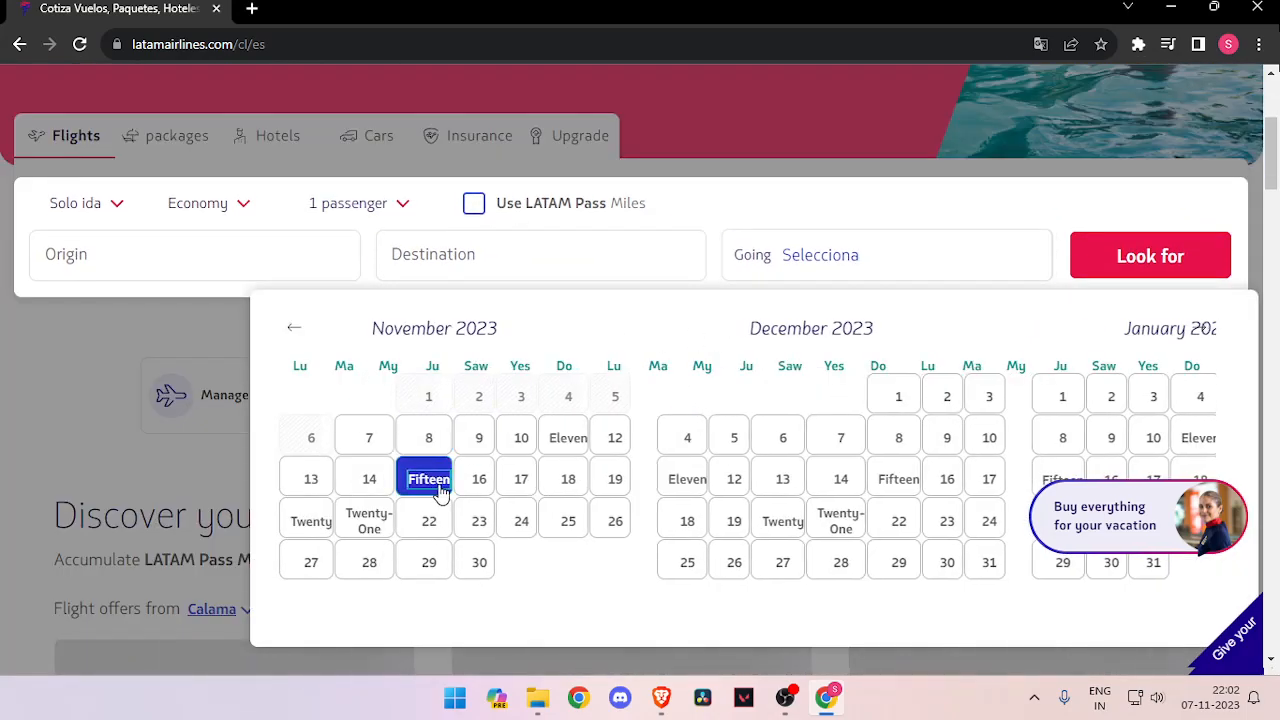
{"action": "left_click", "coordinate": [428, 478]}
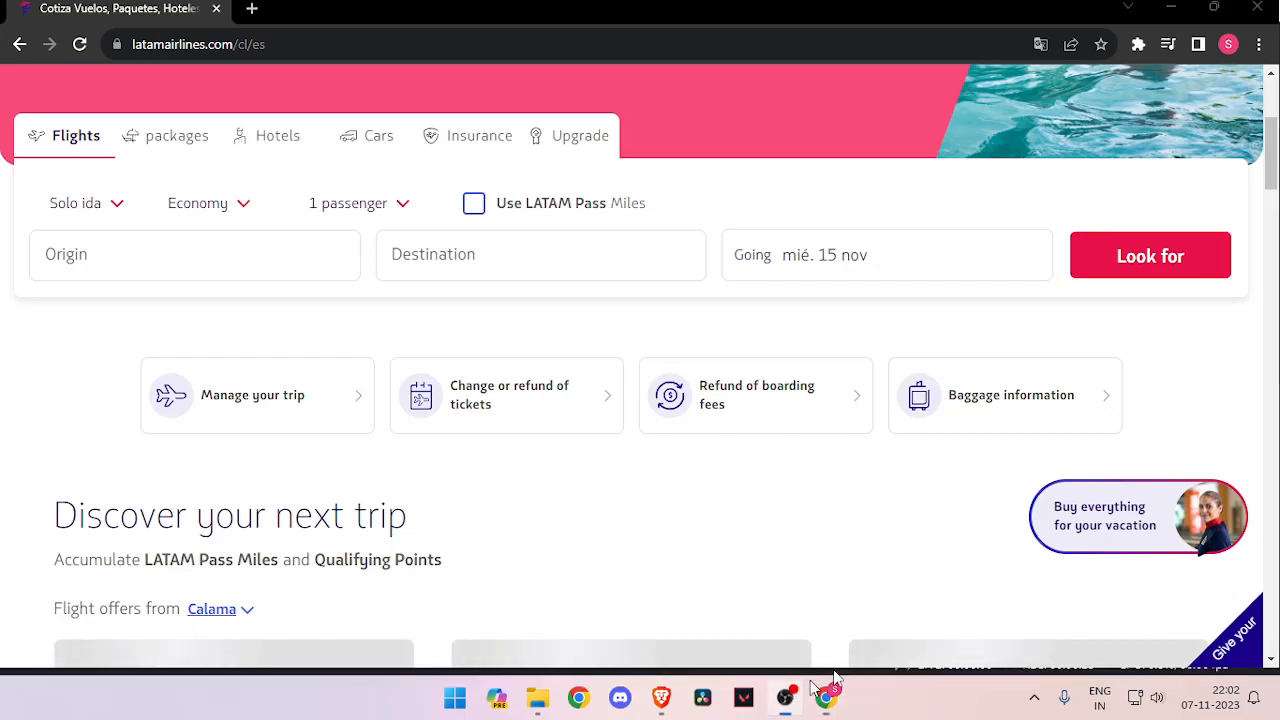
{"action": "left_click", "coordinate": [886, 254]}
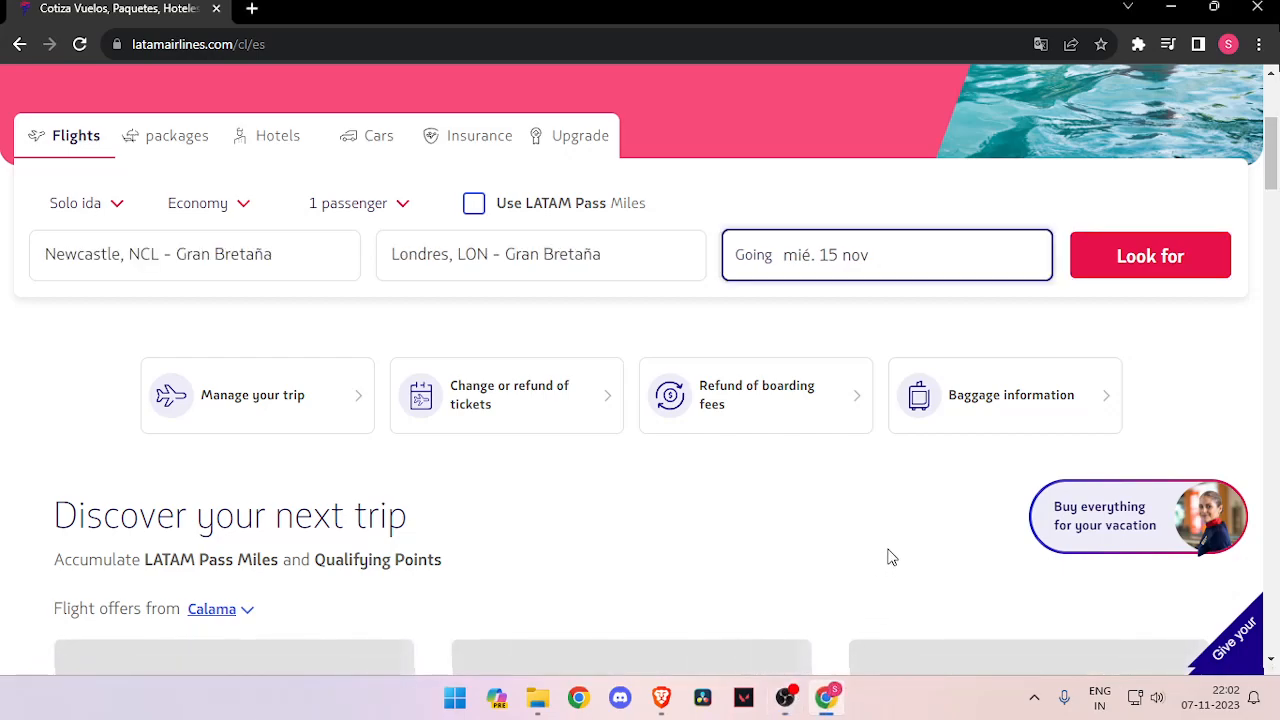
- Run the search to load Newcastle–London flight options for 15 November
{"action": "left_click", "coordinate": [1150, 256]}
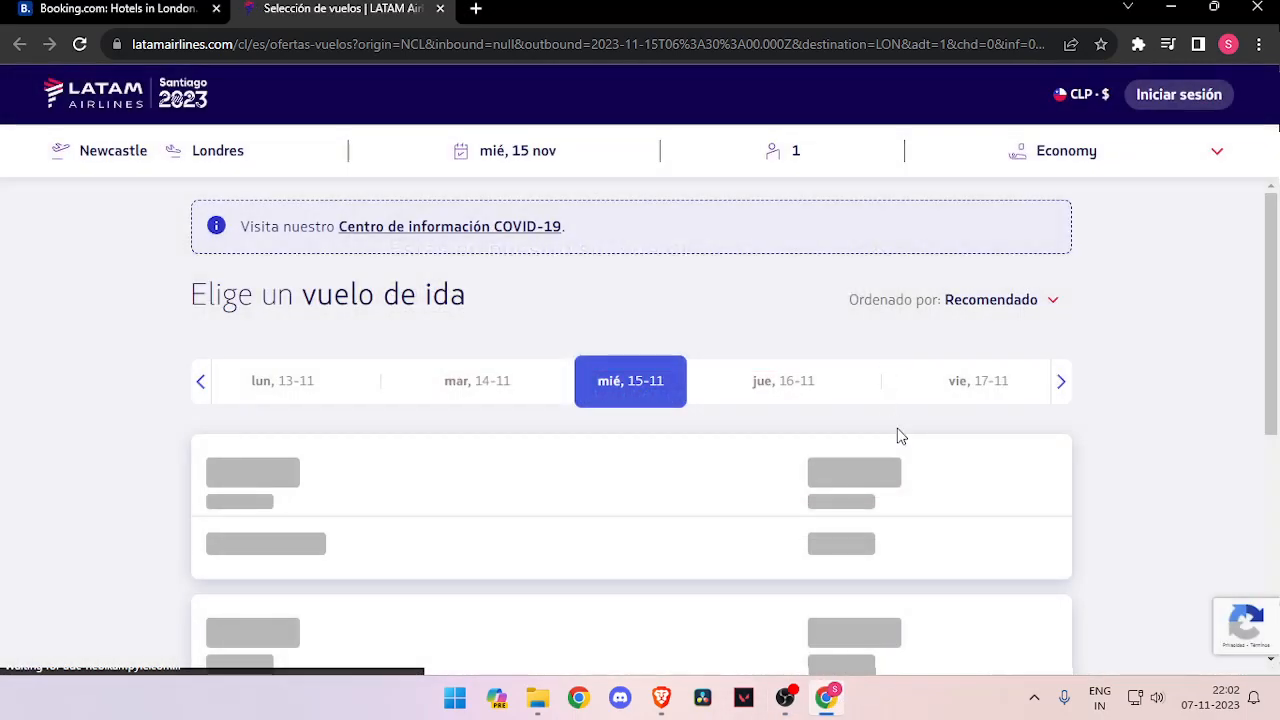